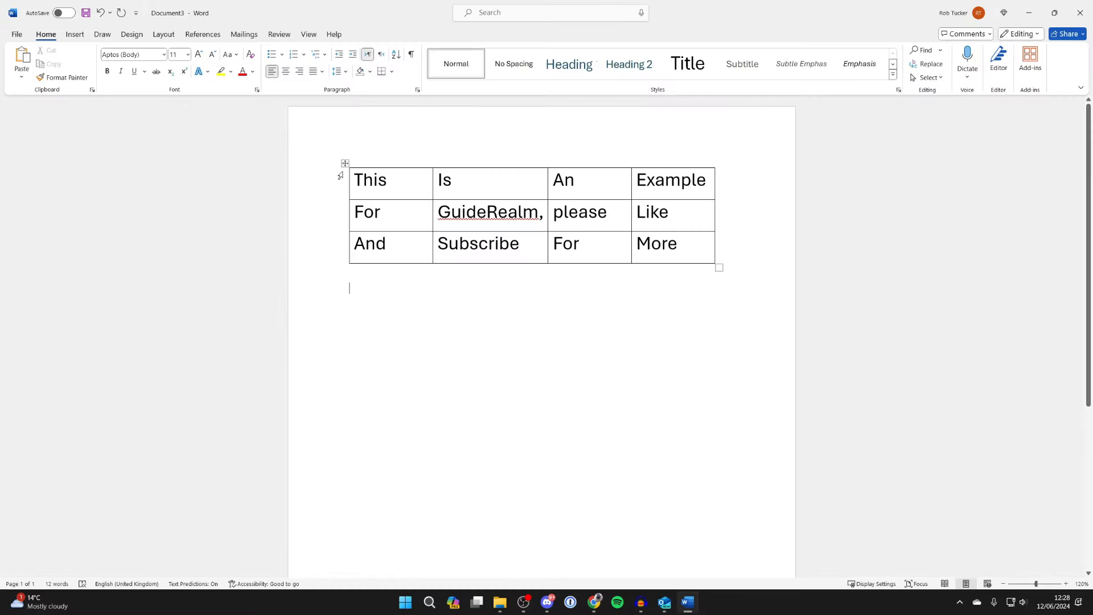
- Select the entire three-row table via its move handle and copy it
left_click(343, 163)
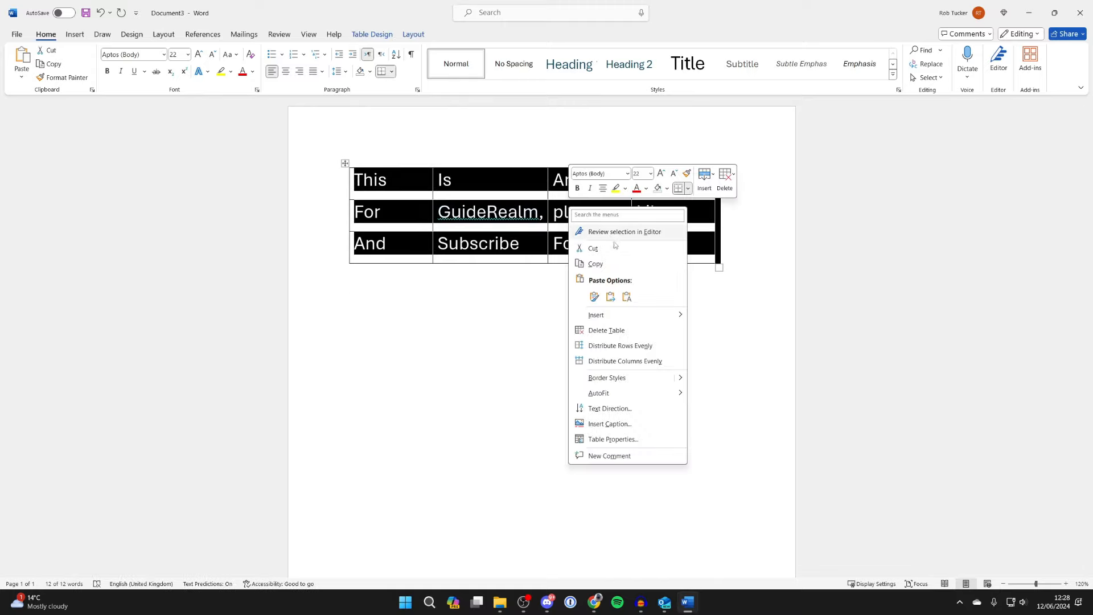
left_click(354, 302)
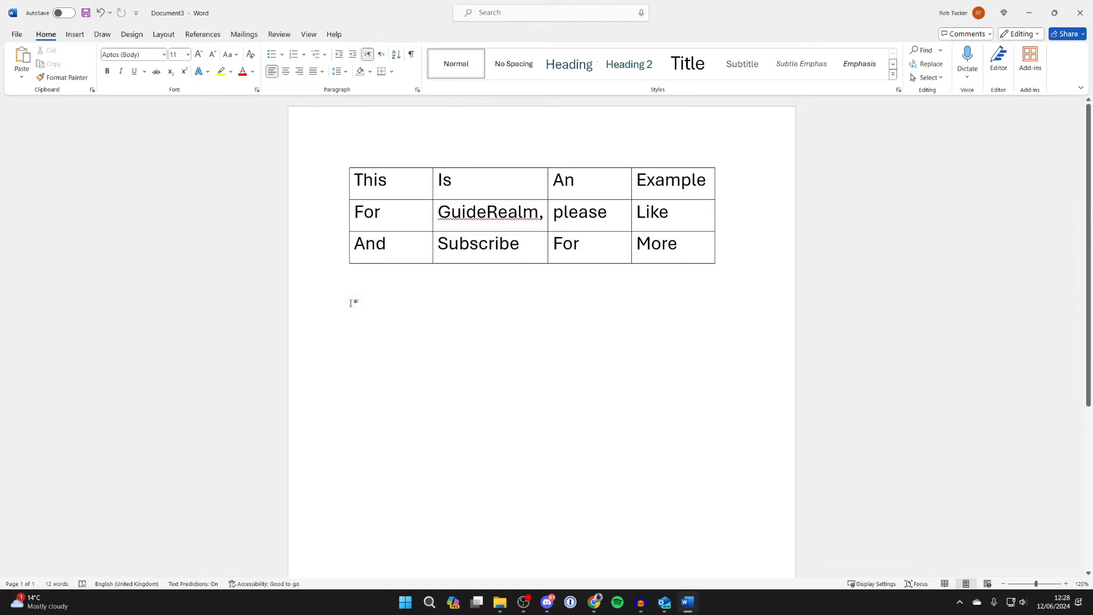
- Start Draw Text Box from the Insert ribbon's Text Box menu
left_click(74, 33)
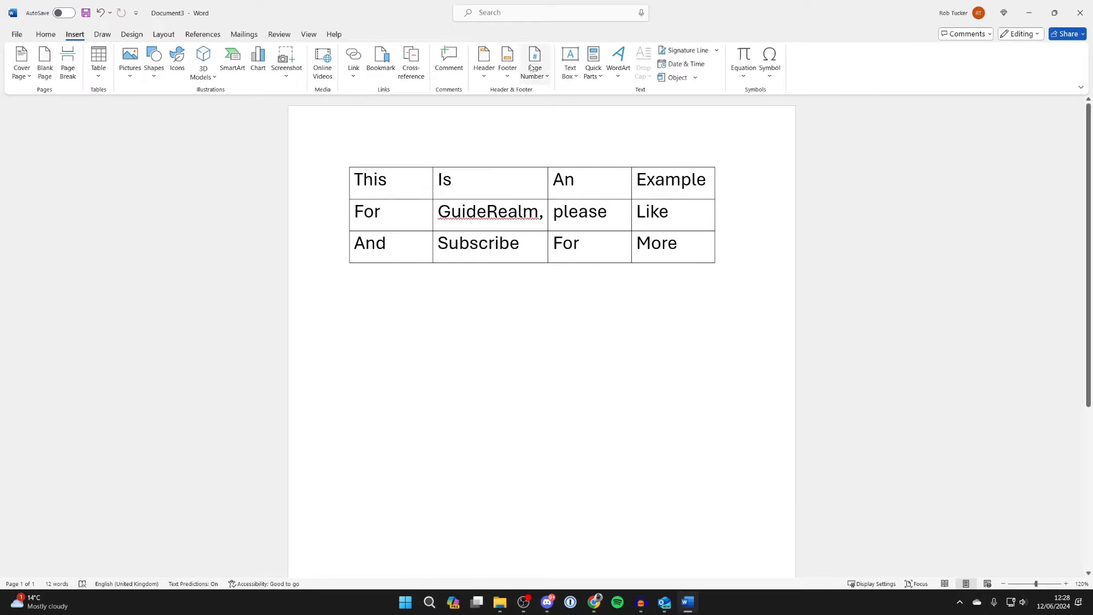
left_click(569, 59)
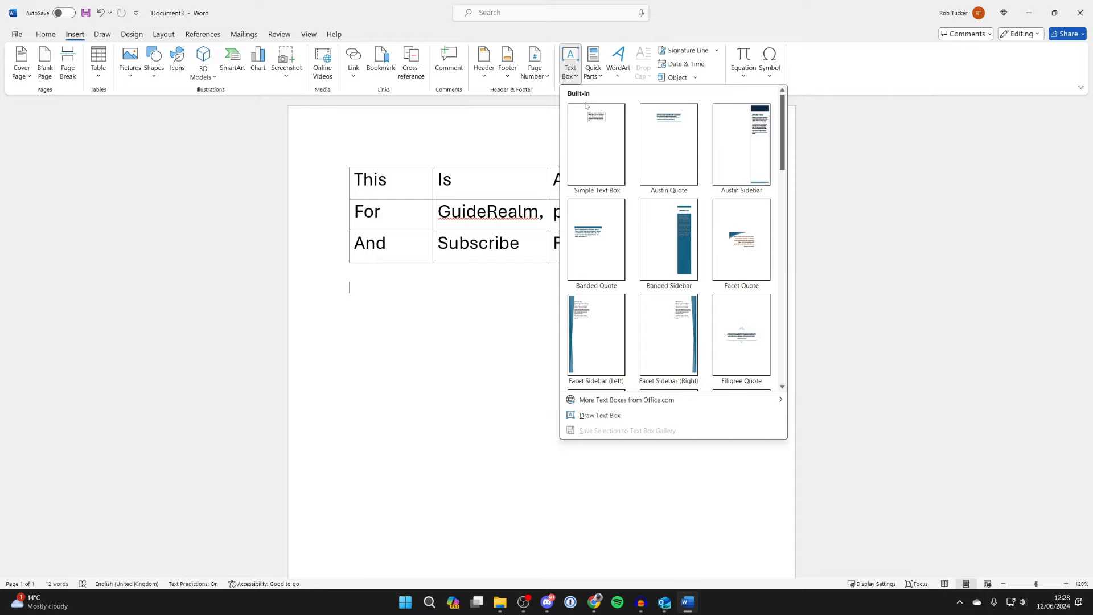
left_click(598, 414)
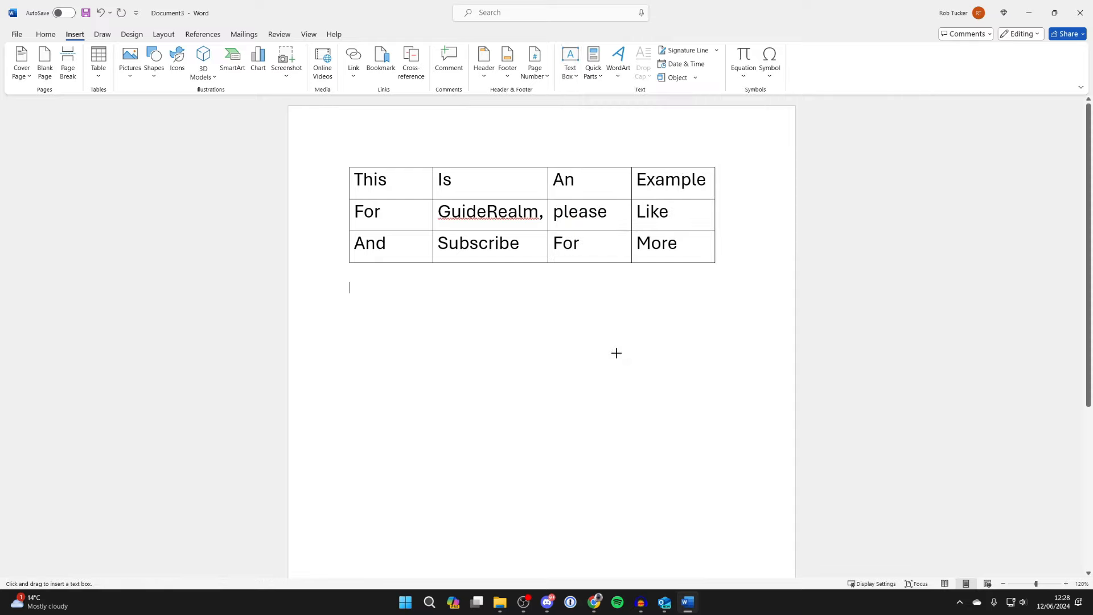
mouse_move(349, 275)
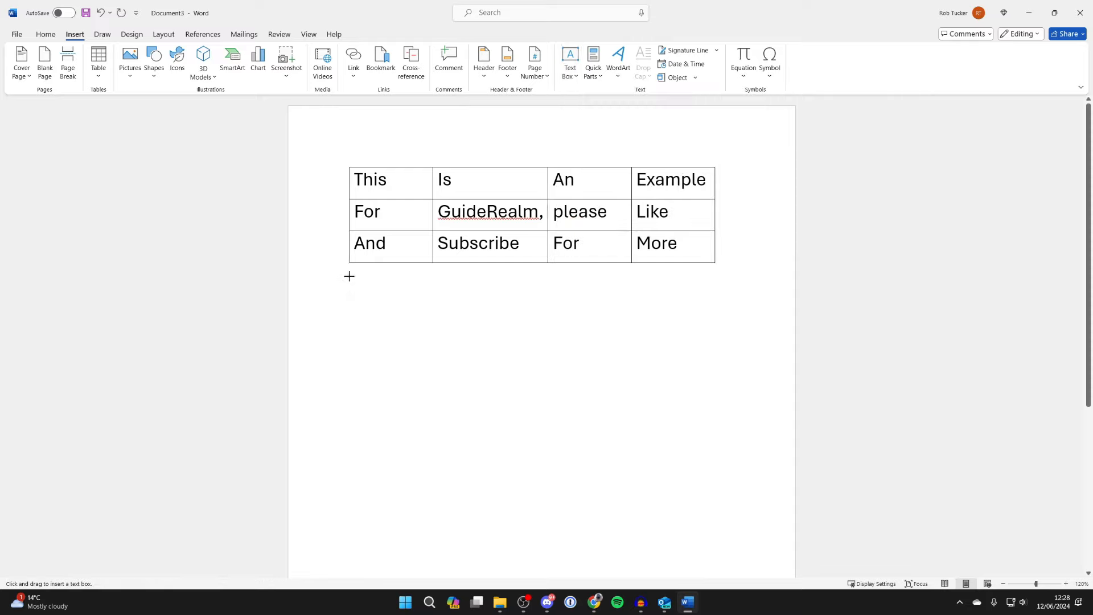
- Draw a text box below the table, stretch it to the table's width and paste the copy into it
left_click_drag(348, 276, 526, 402)
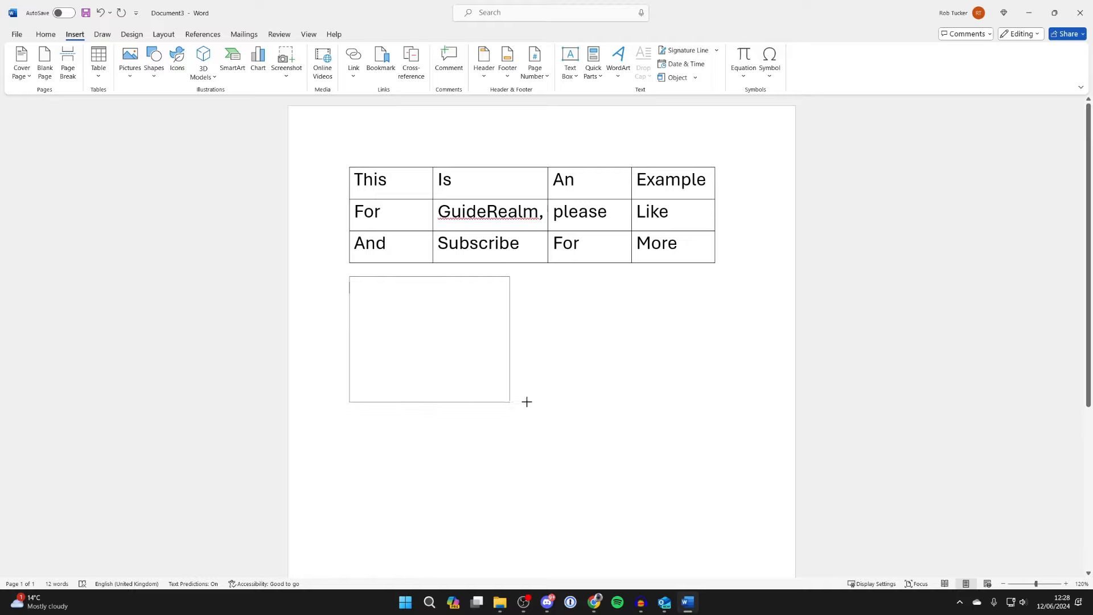
left_click_drag(509, 402, 718, 403)
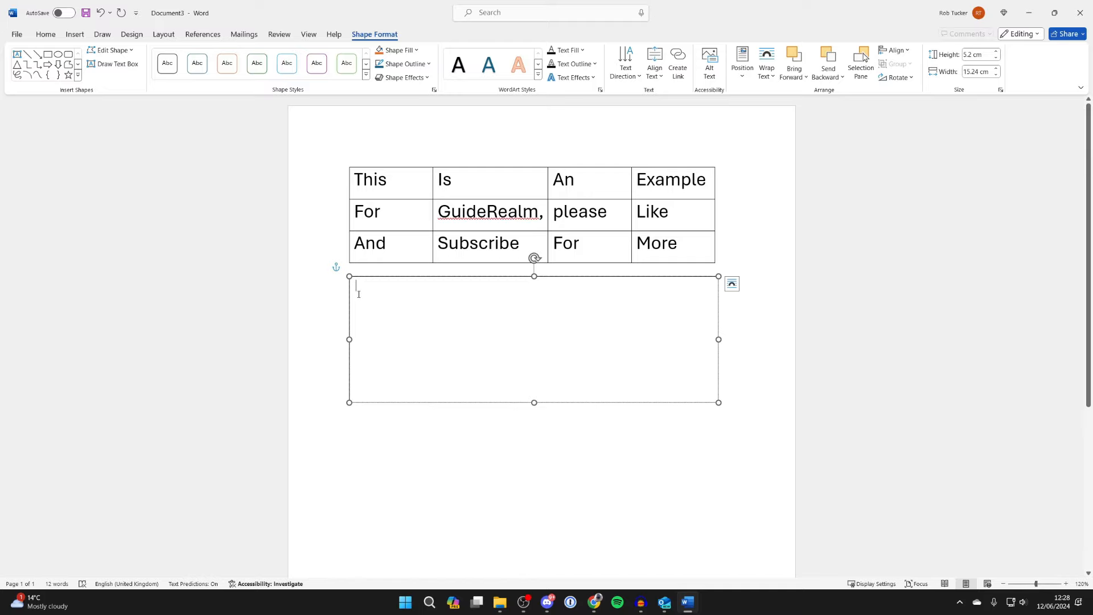
right_click(357, 293)
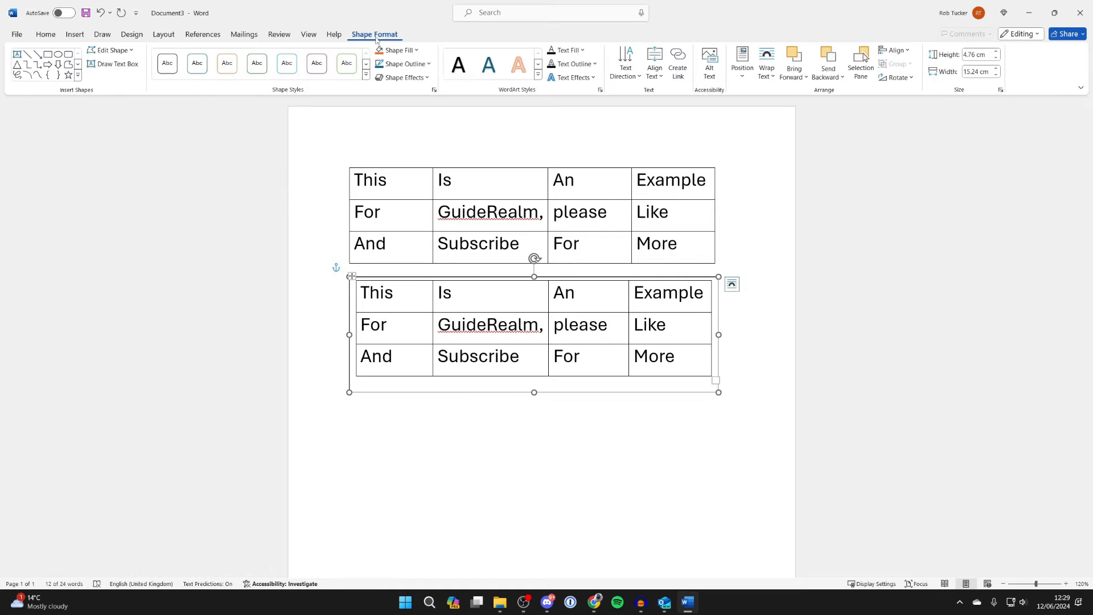
- Set the text box's Shape Outline to No Outline so its border is invisible
left_click(404, 64)
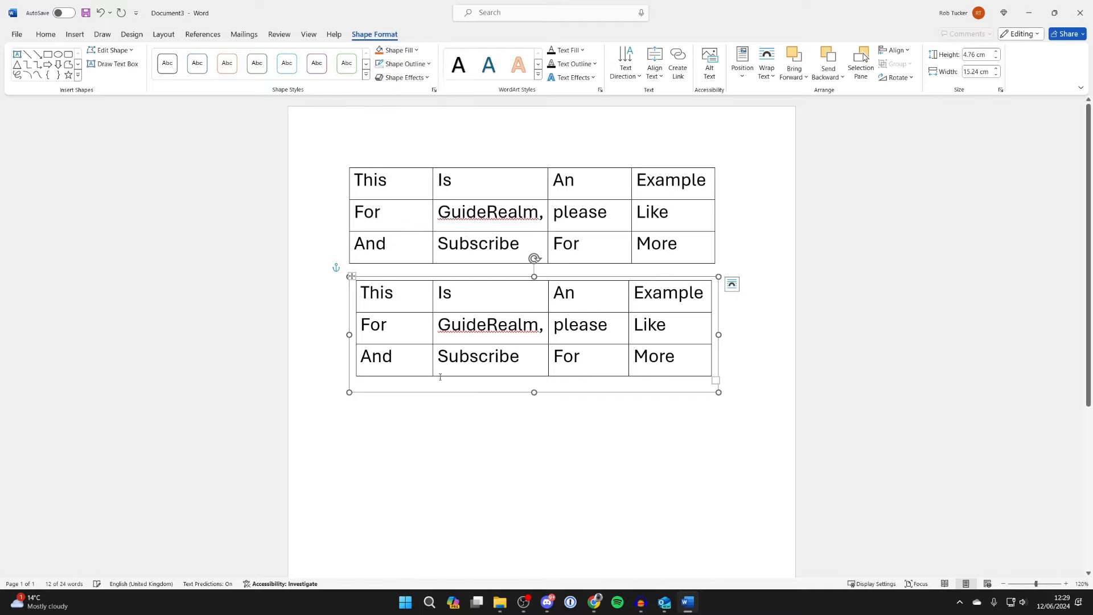
- Rotate the text box holding the table copy right 90° and deselect it
left_click(46, 33)
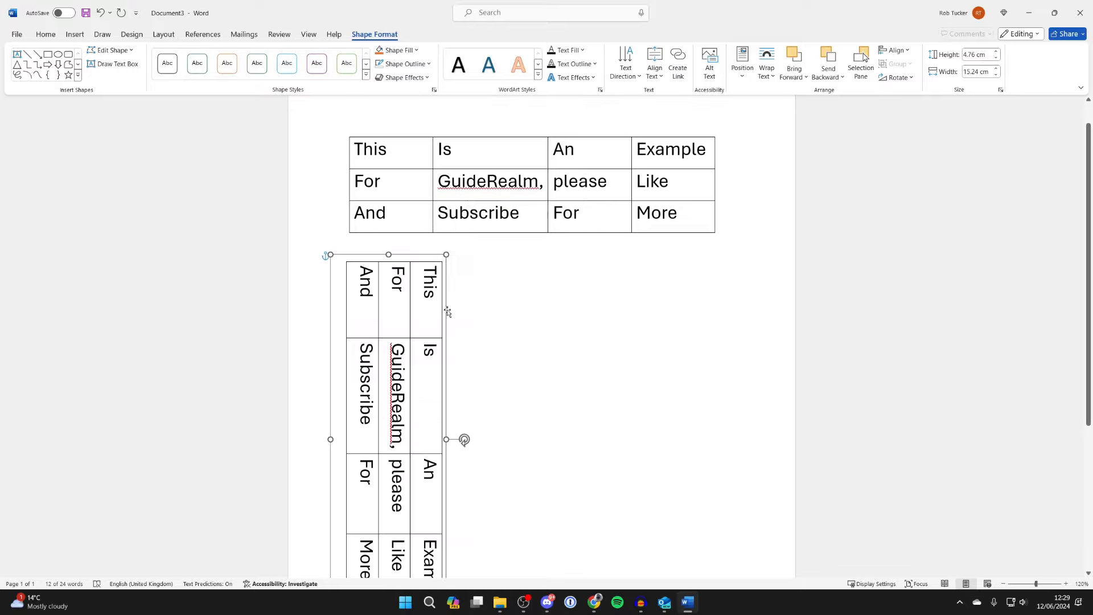
left_click(471, 258)
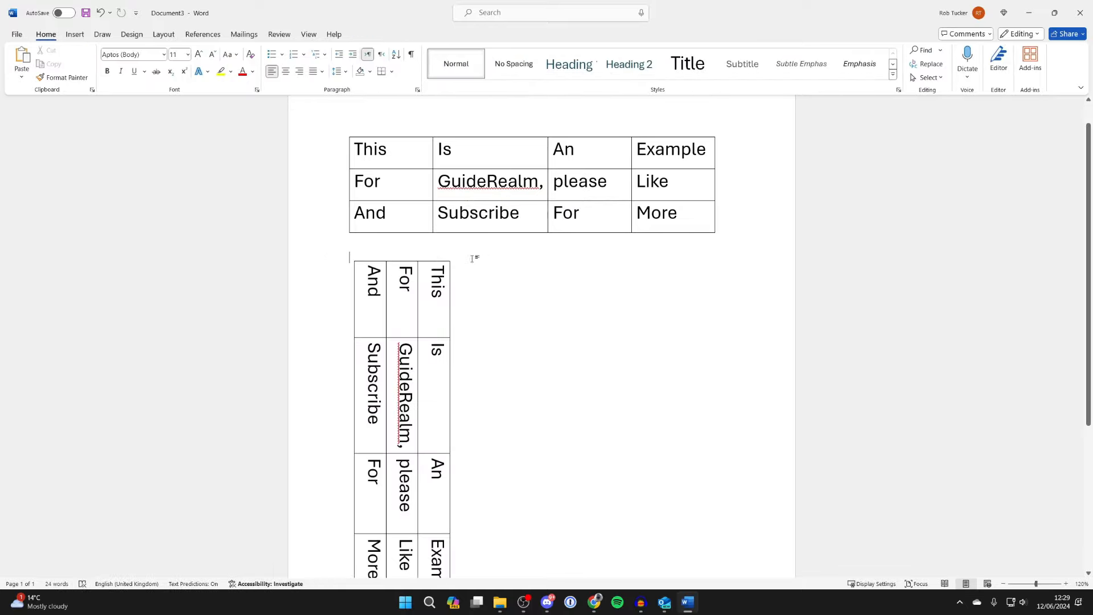